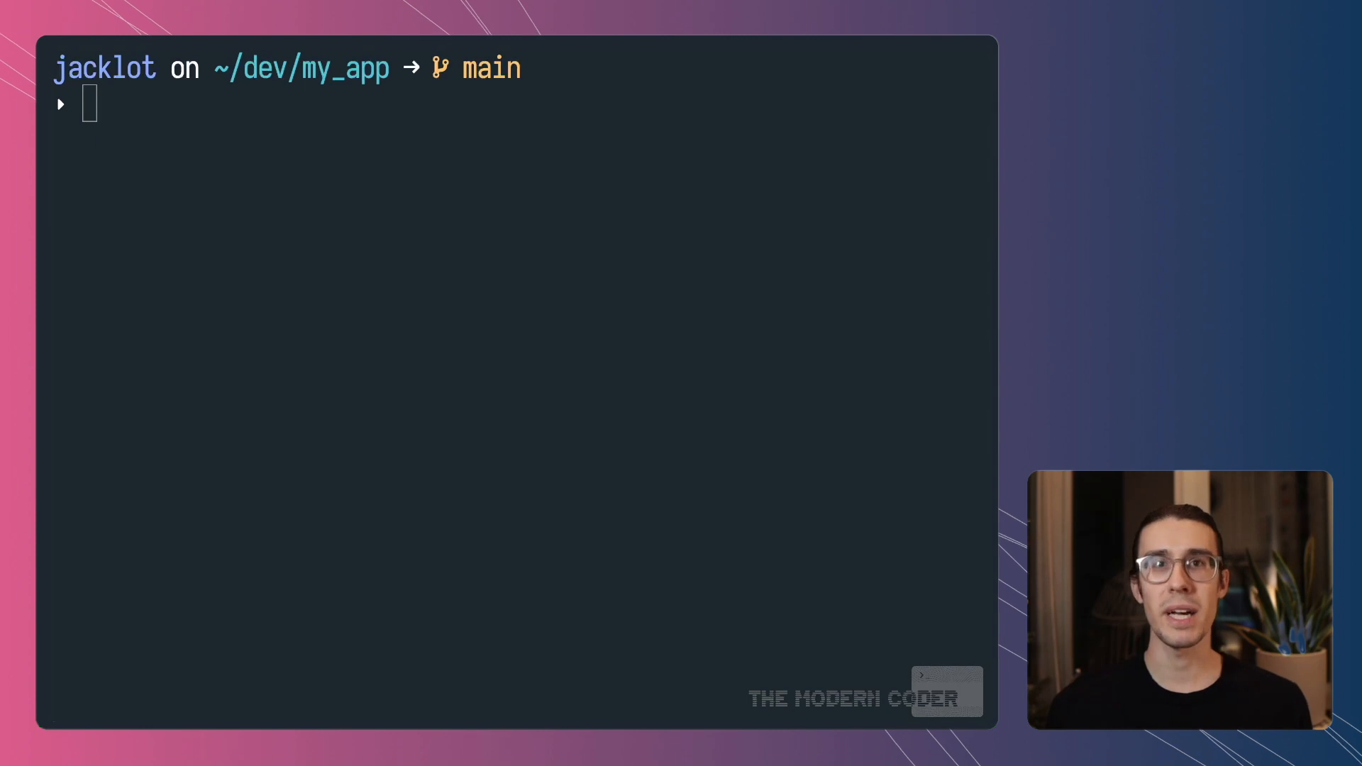
List the saved stashes (script and Navbar v1) and pop the Navbar v1 stash.
text(git stash list)
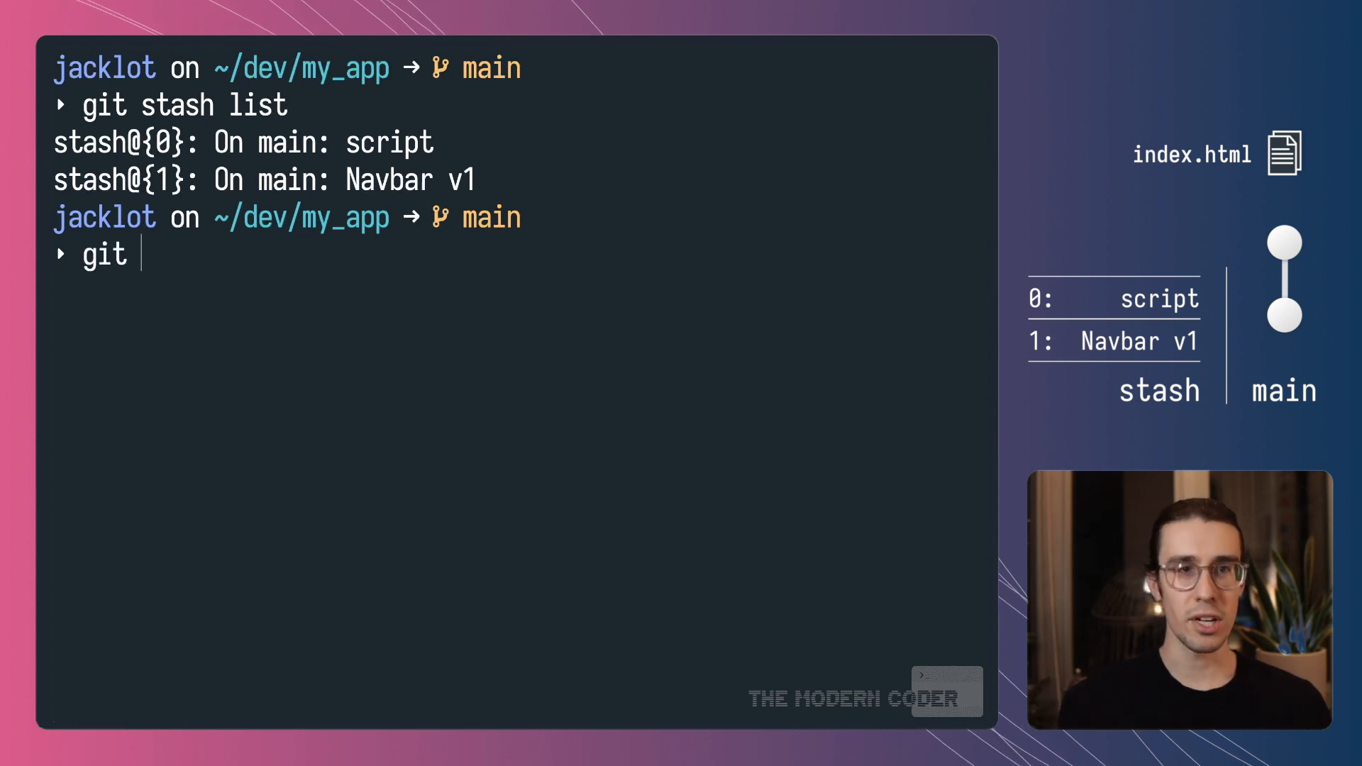
text(stash pop)
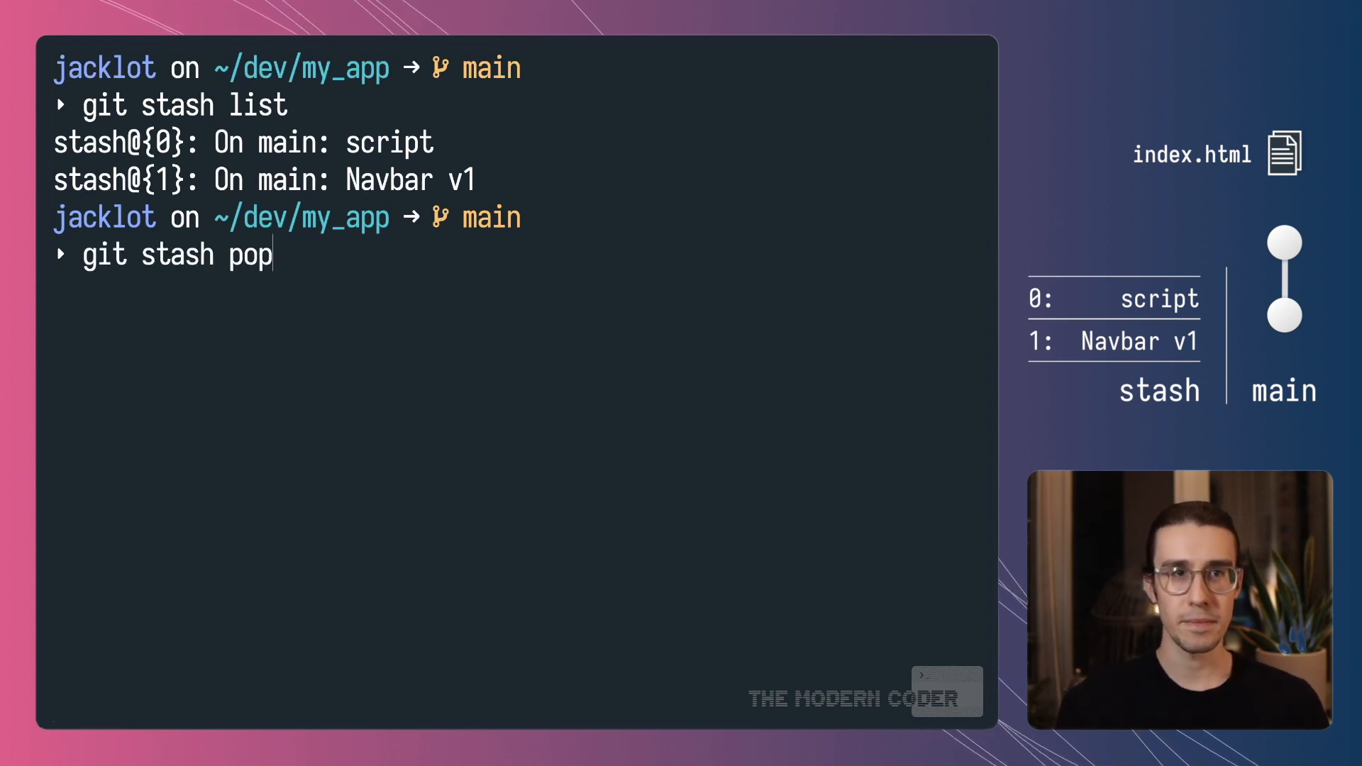
key(Return)
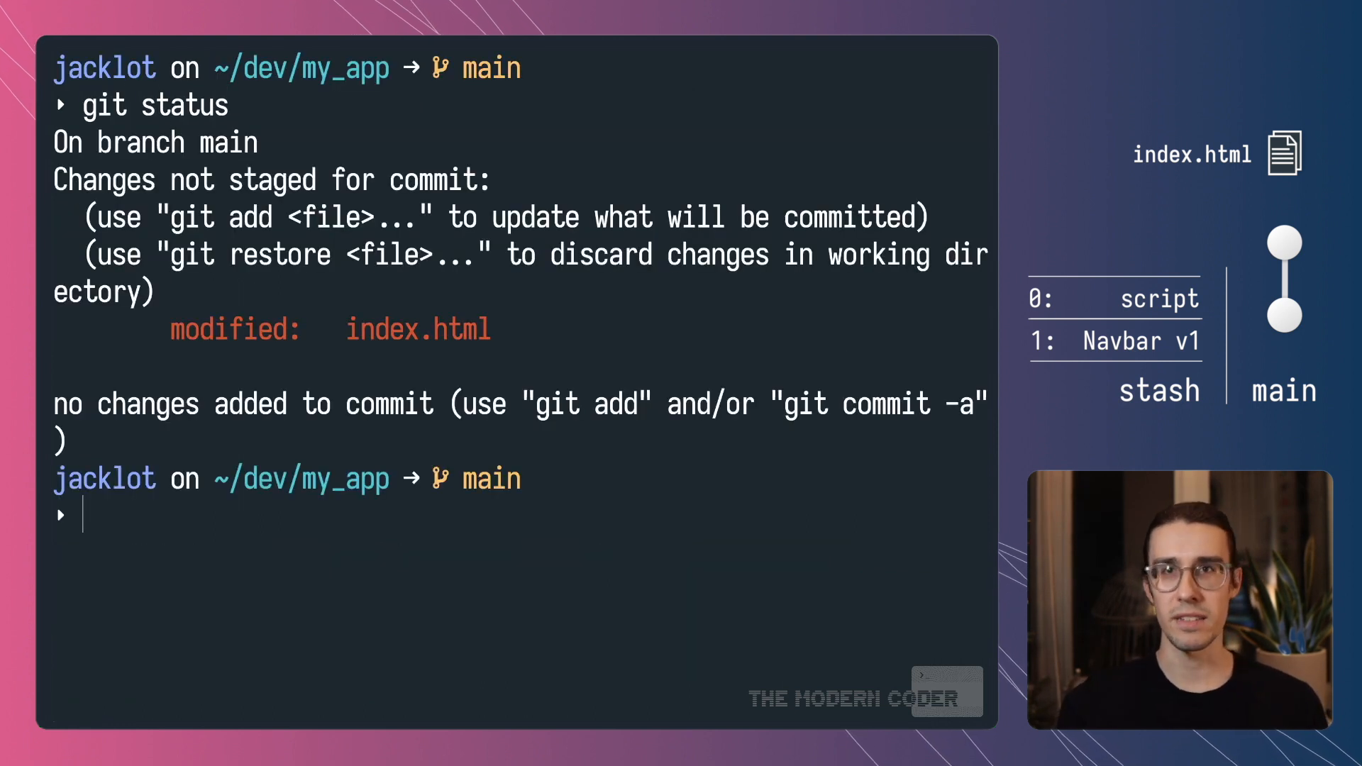
Check the status of index.html and show the contents of the Navbar v1 stash.
text(git l)
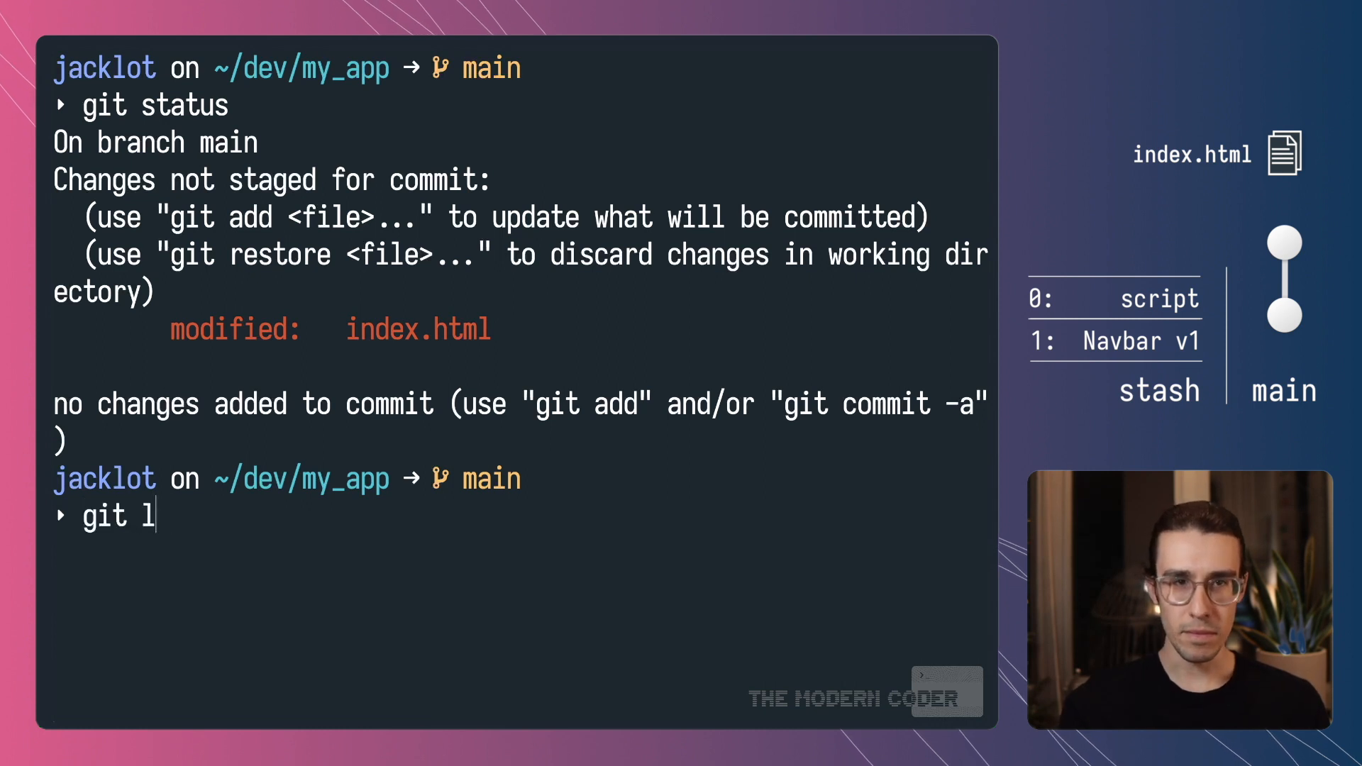
text(tat)
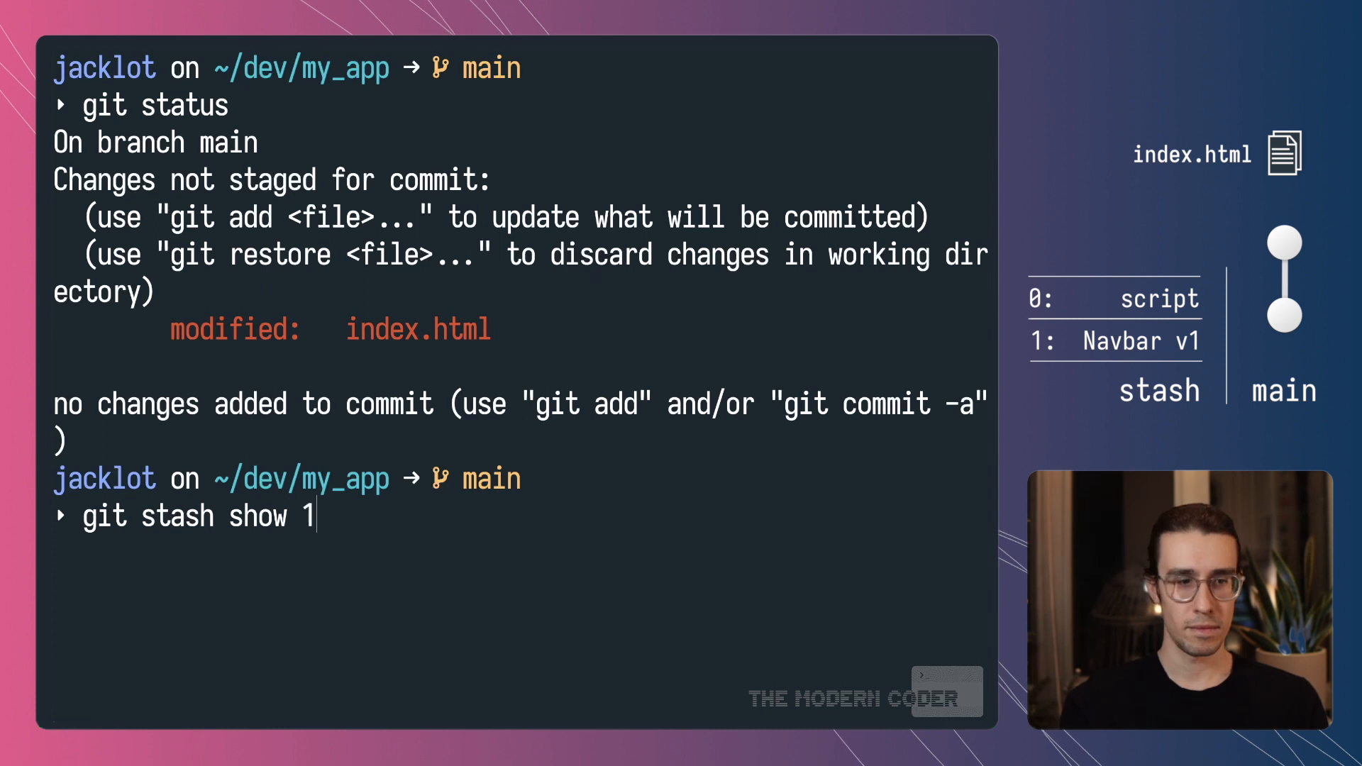
key(Return)
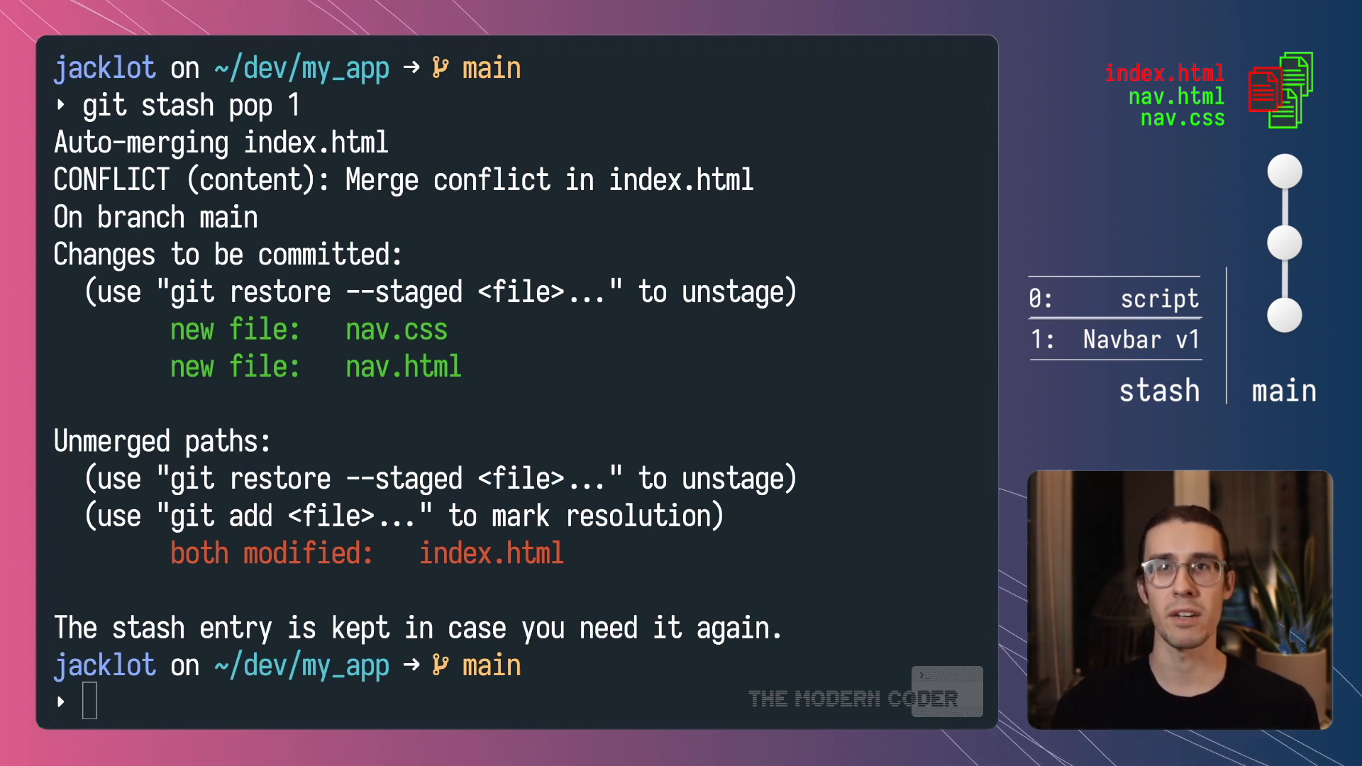
Edit index.html in vim to remove the conflict markers, then save and quit.
text(vim index.ht)
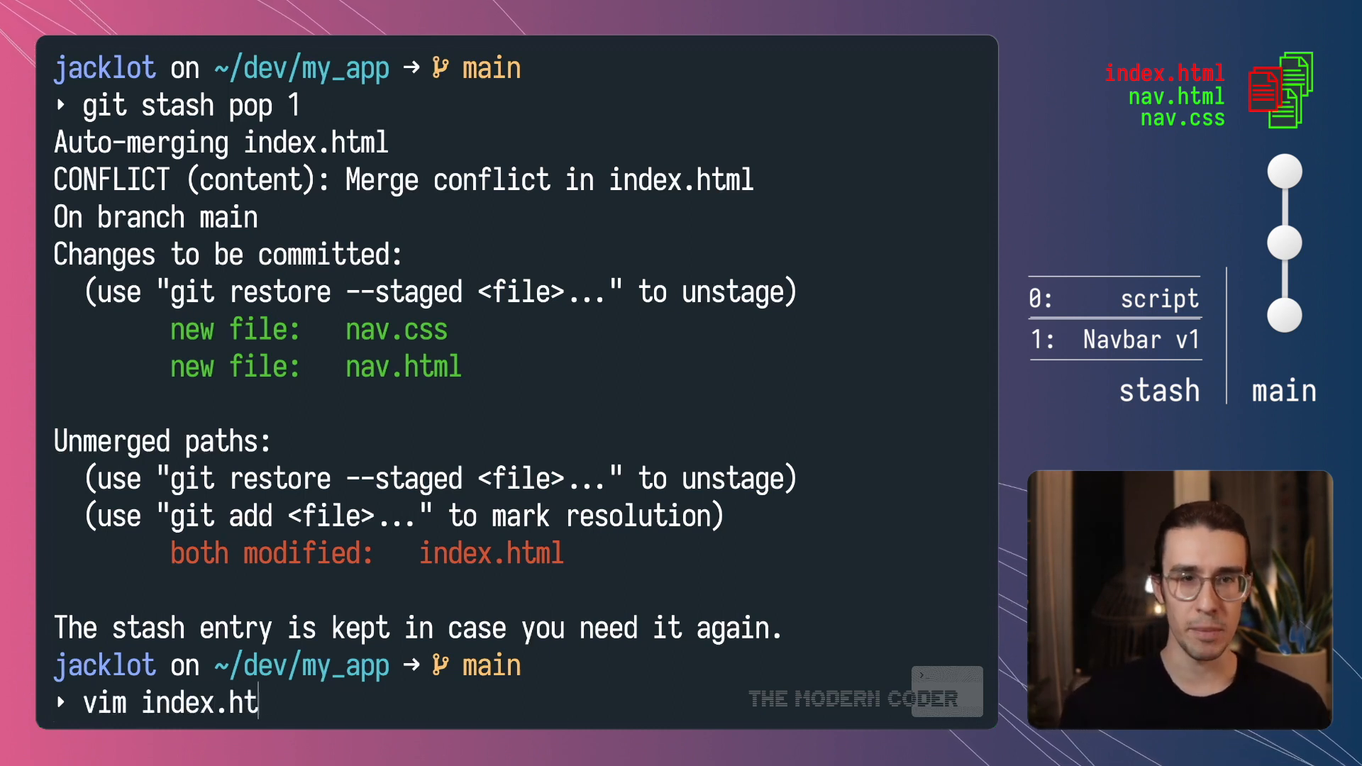
key(Return)
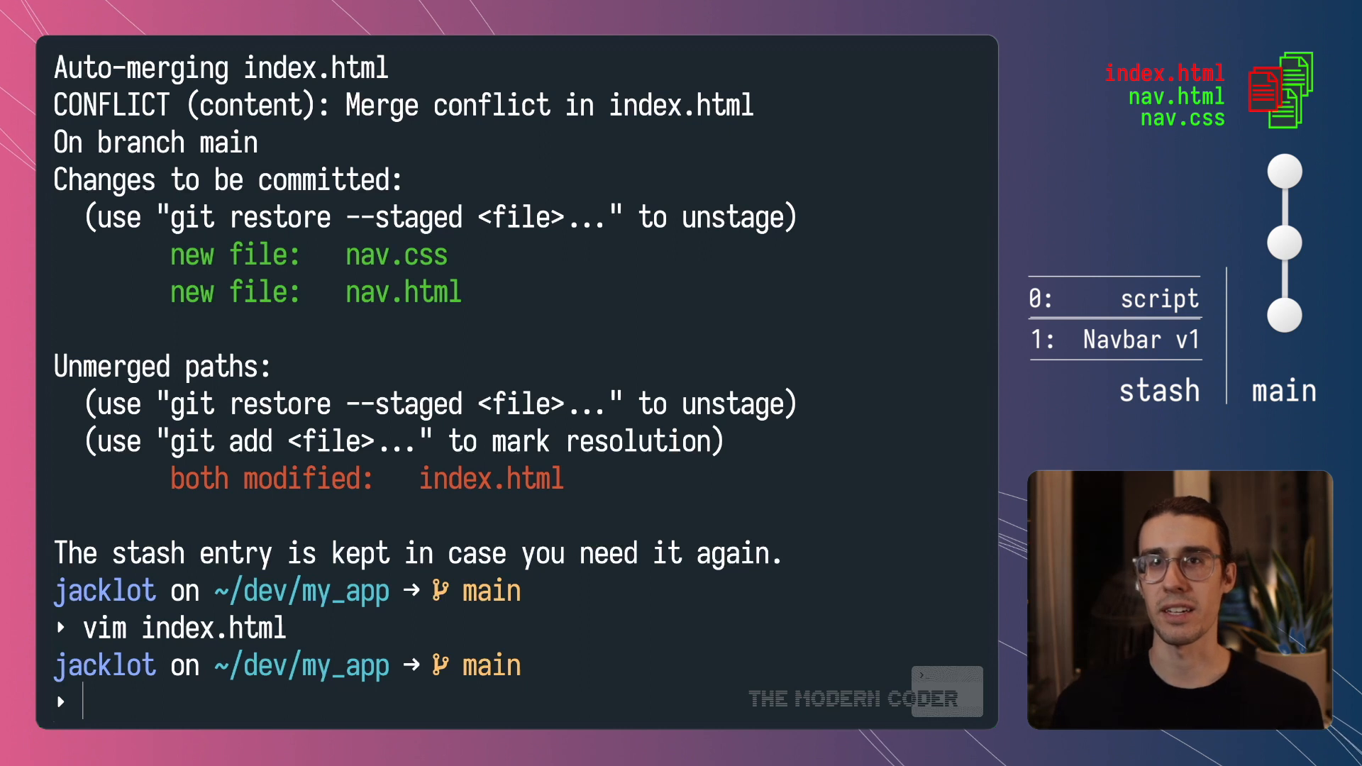
Stage index.html as resolved and confirm it is staged with nav.css and nav.html.
text(git s)
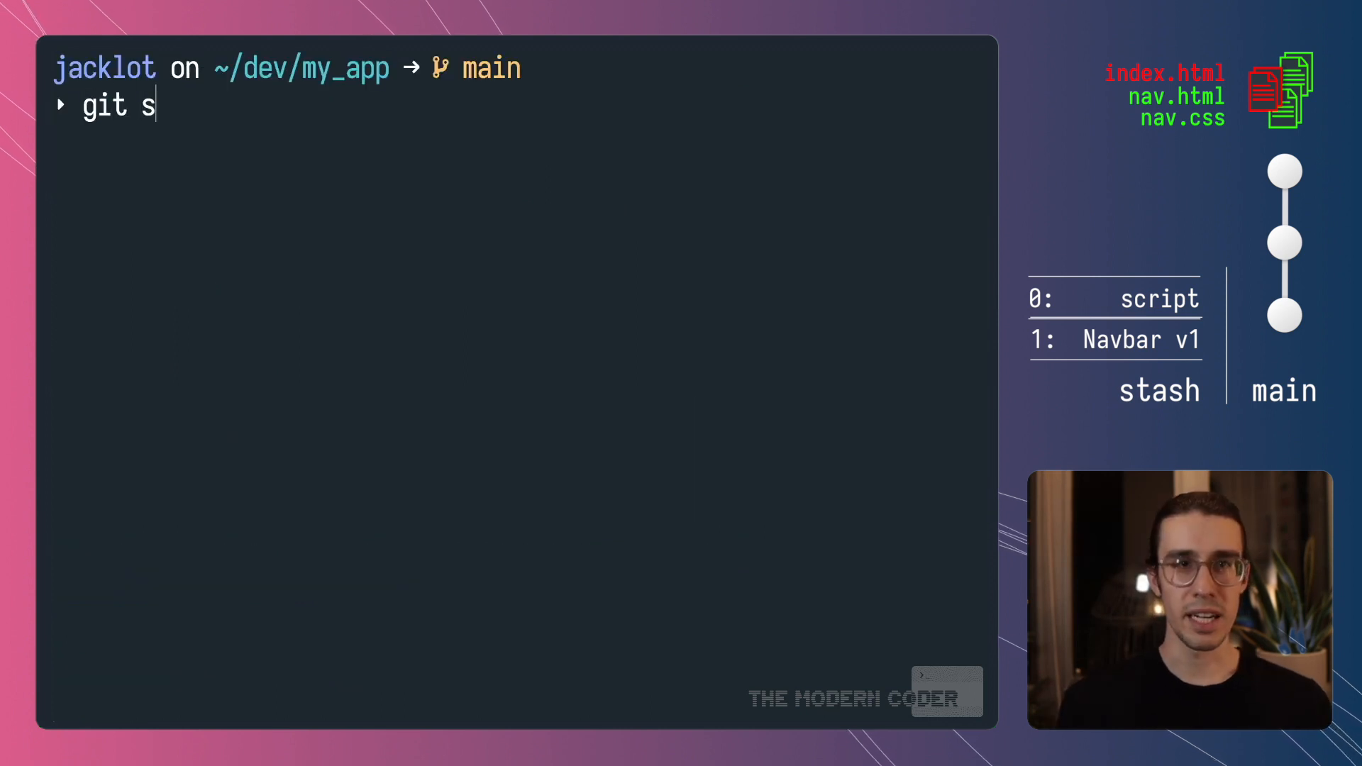
key(Return)
text(git add in)
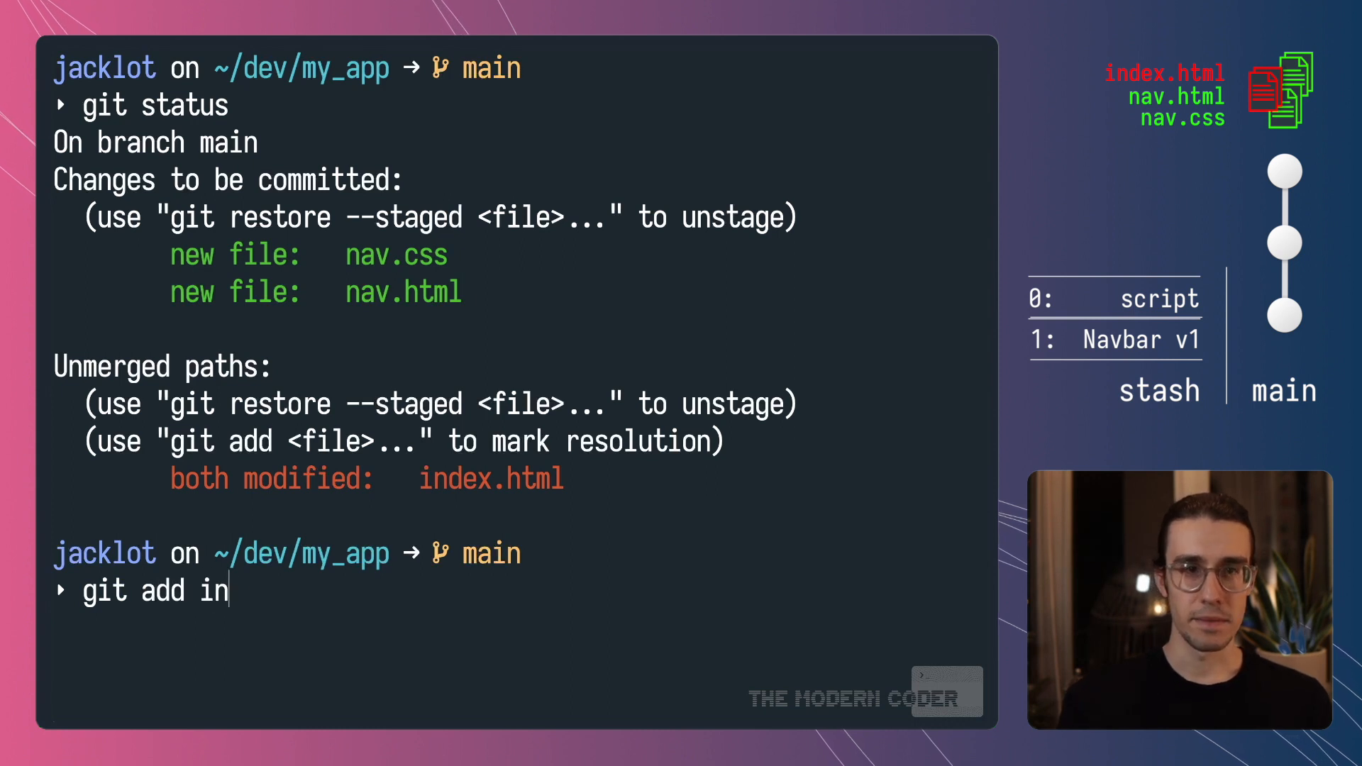
key(Return)
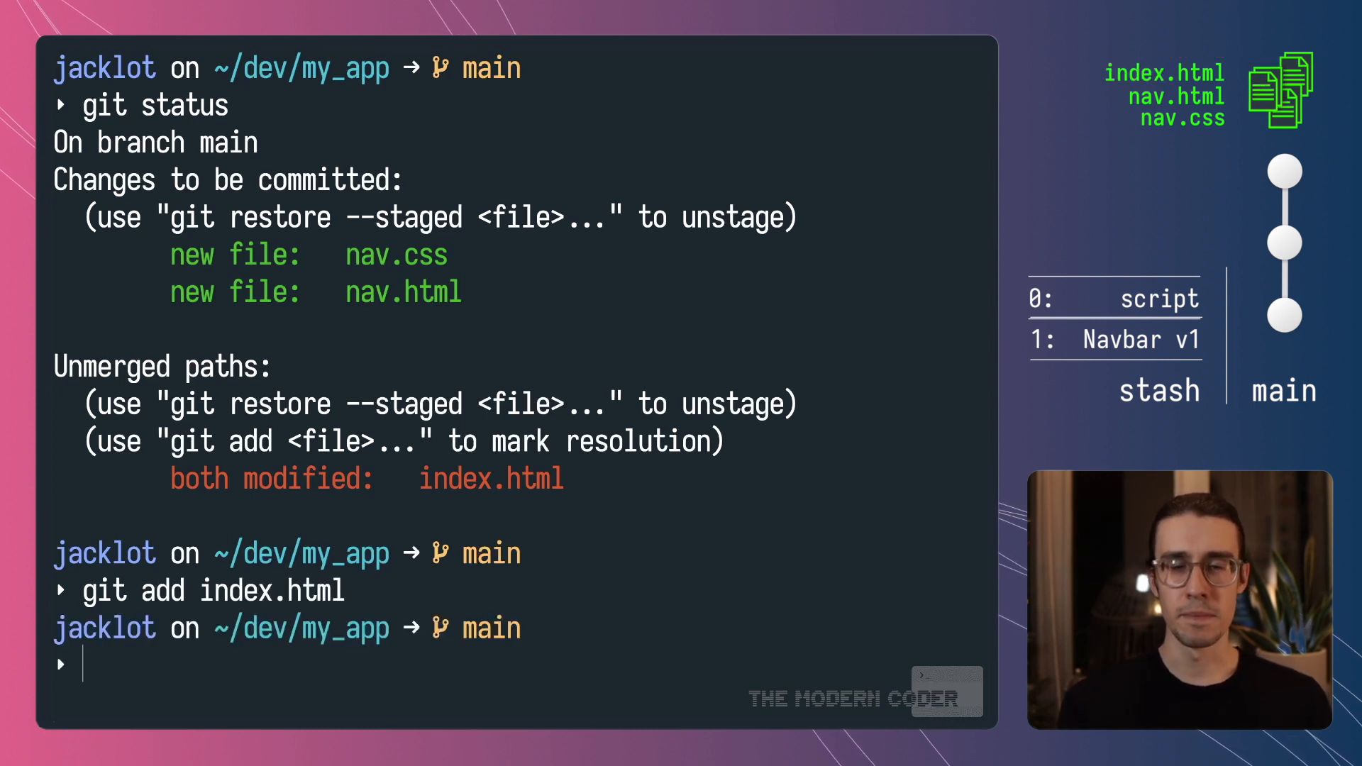
text(git statu)
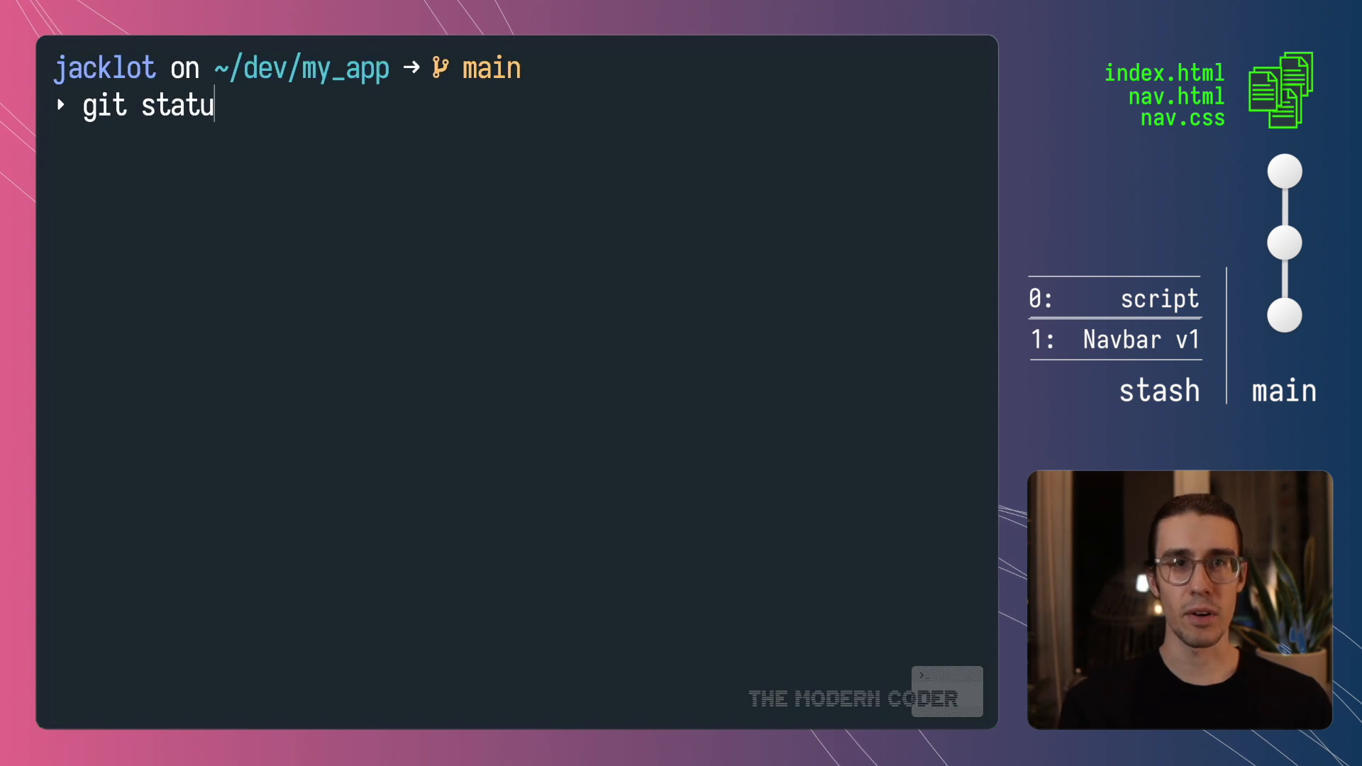
key(Return)
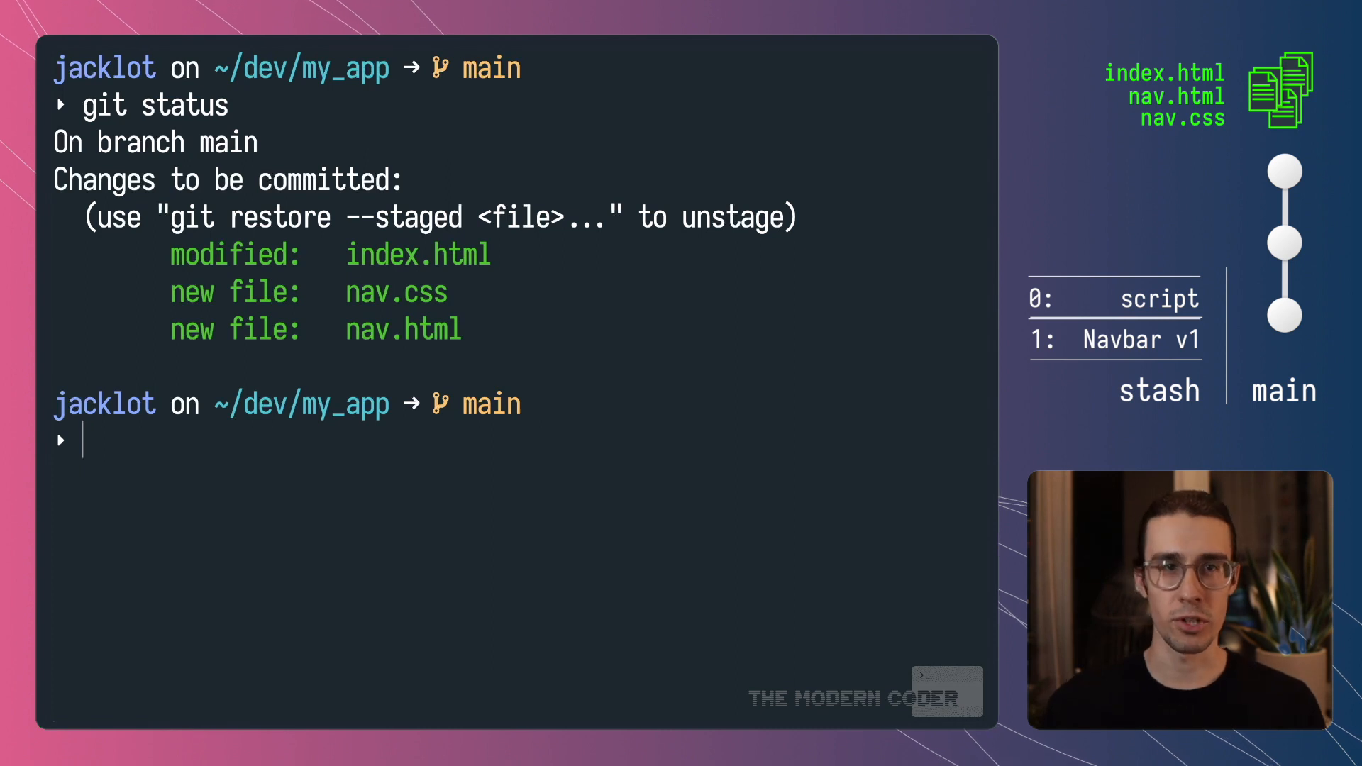
Commit 'Navbar stash merge into mainline' and show the one-line log with it on top.
text(git commit -m ')
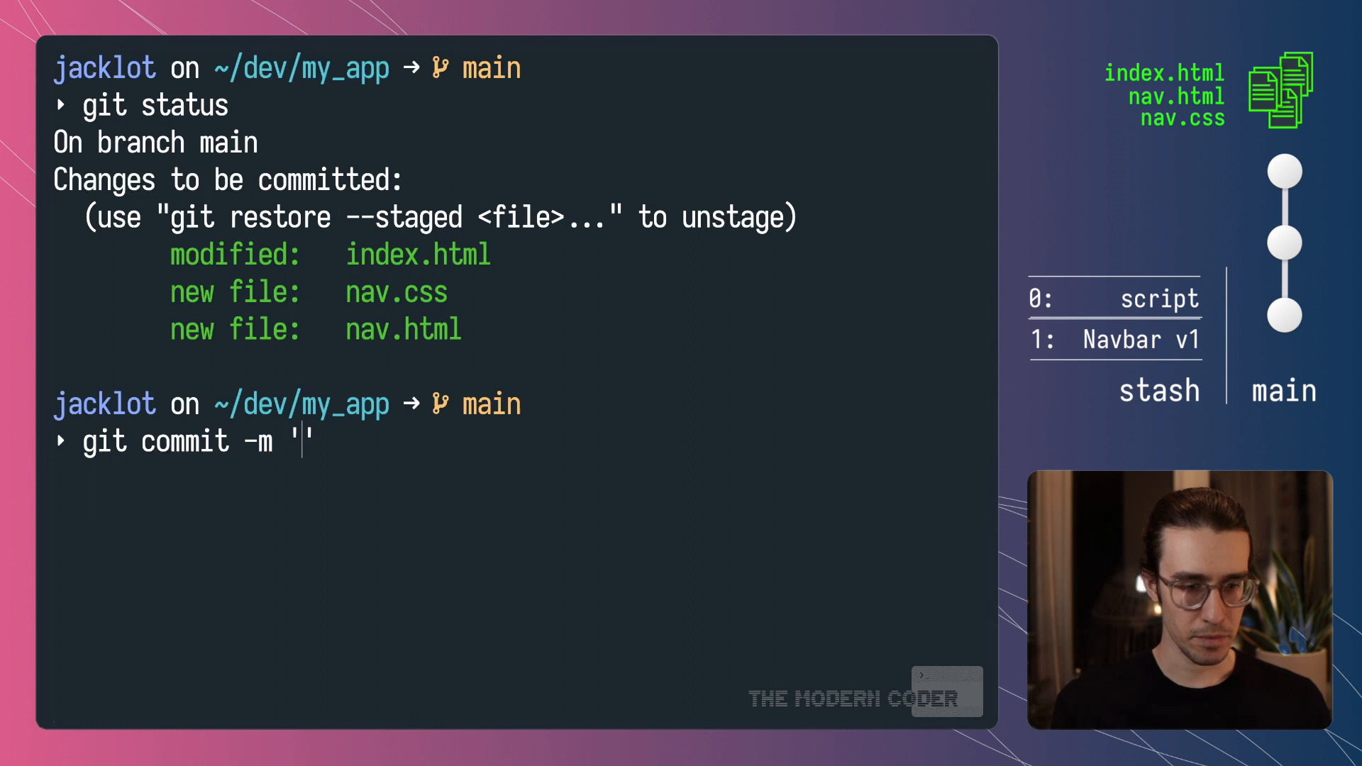
text(Navbar s)
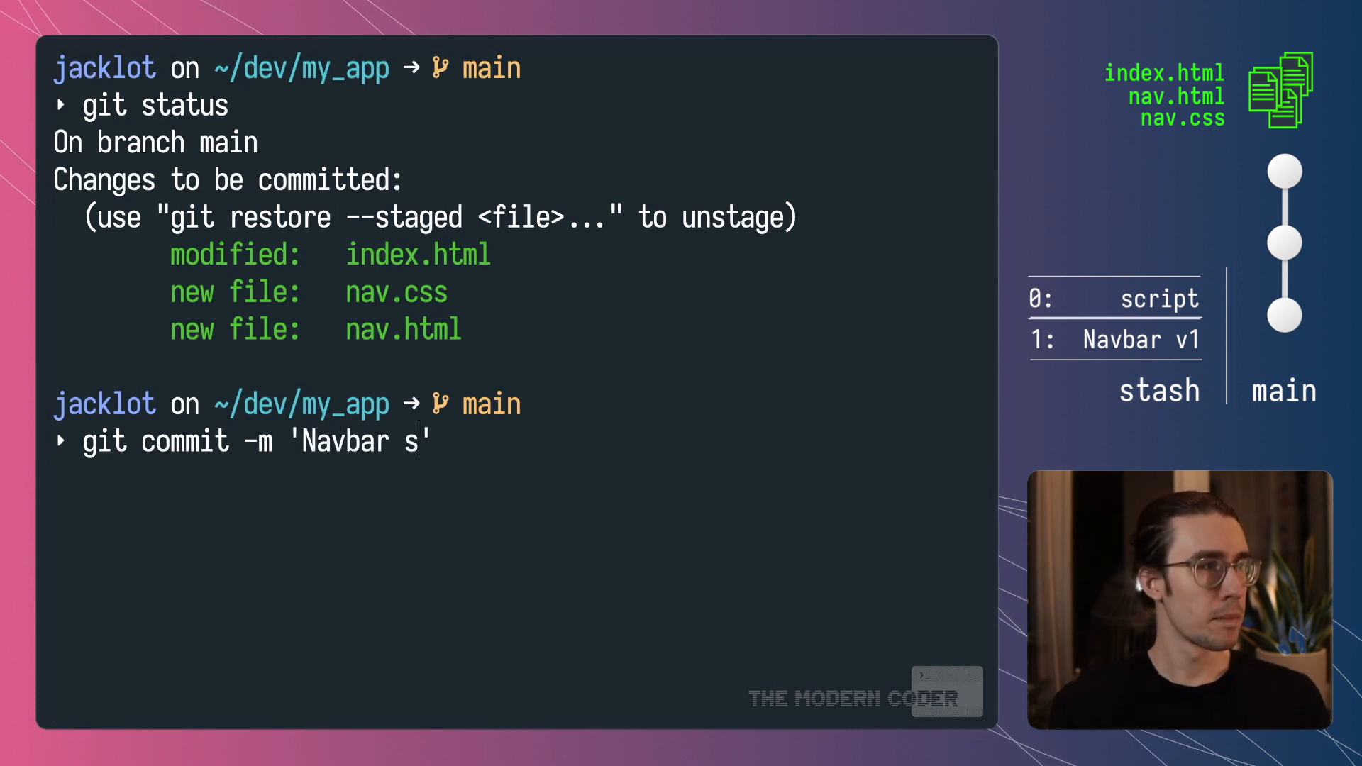
text(tash merge into main)
text(git)
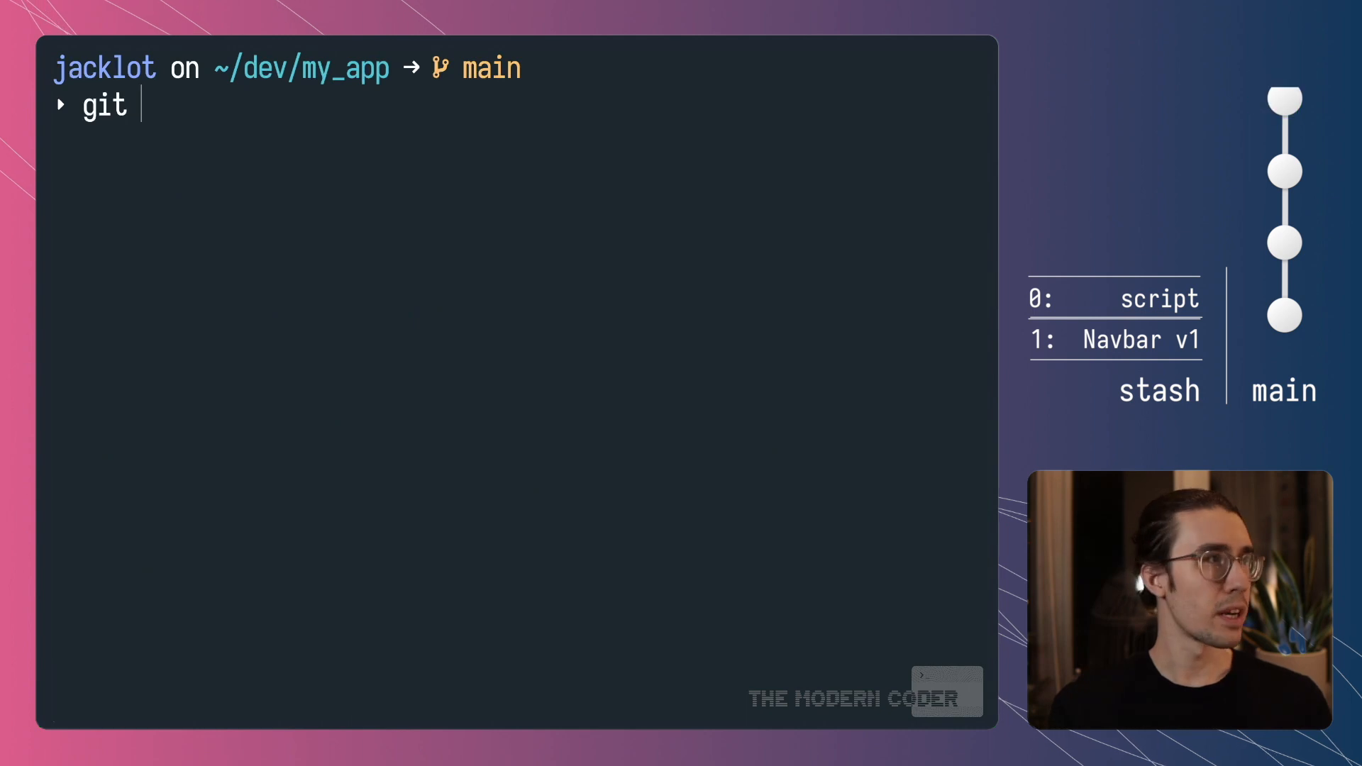
text(log --onel)
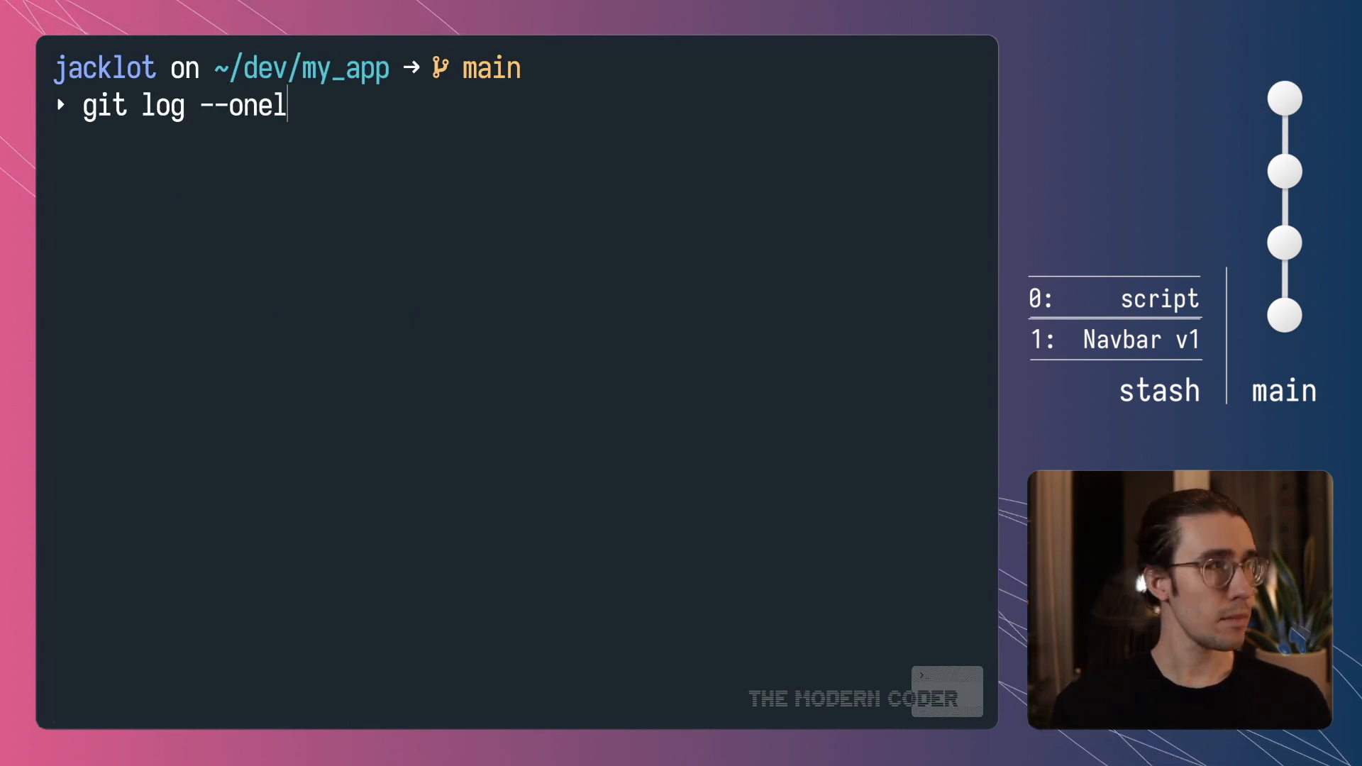
key(Return)
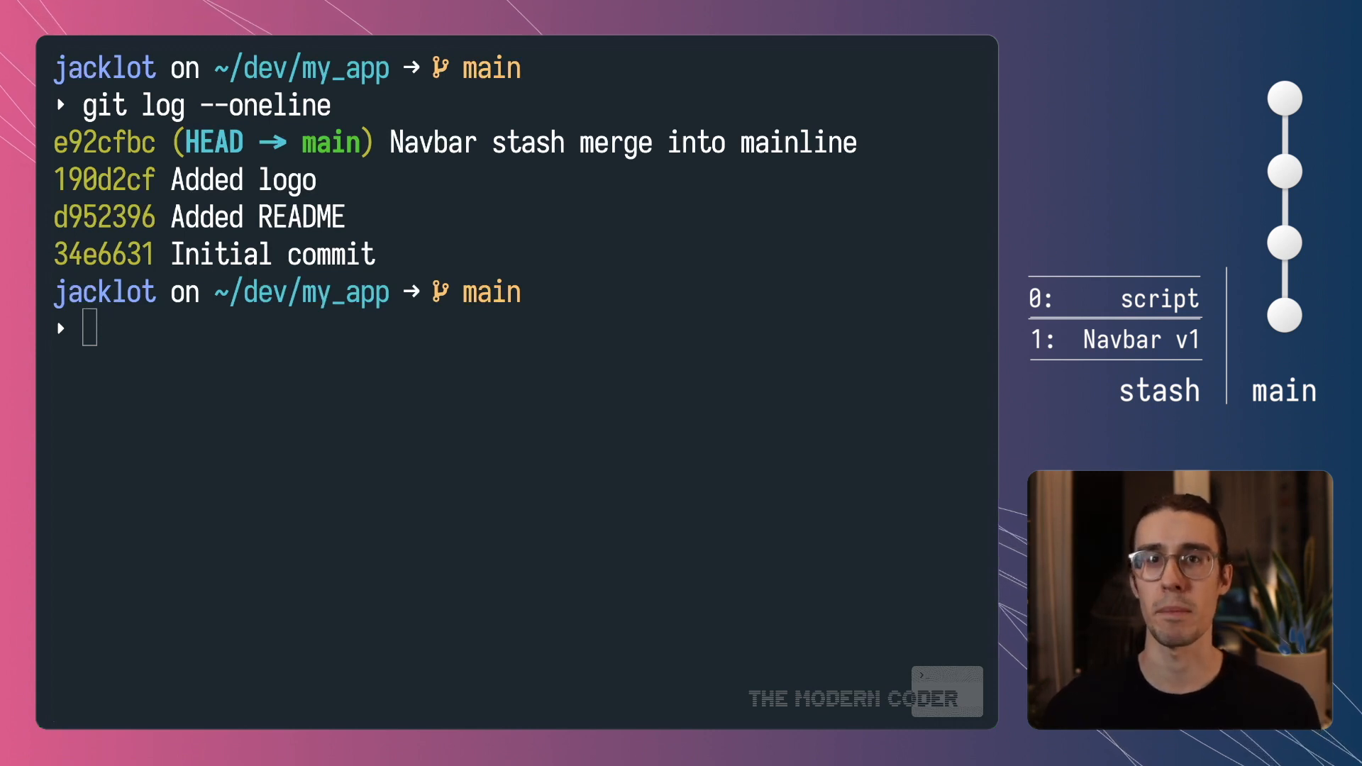
Drop stash 1 (Navbar v1) and confirm only the script stash remains.
text(git stat)
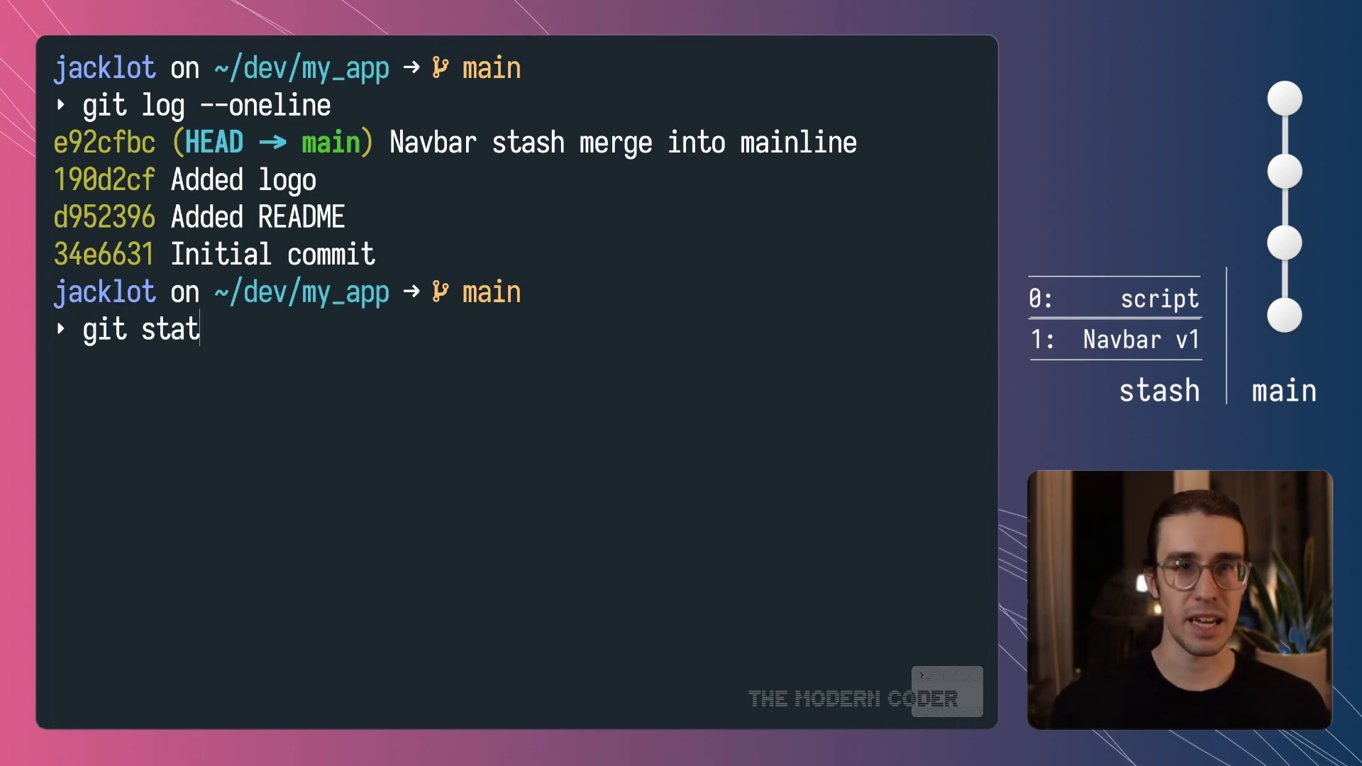
key(Return)
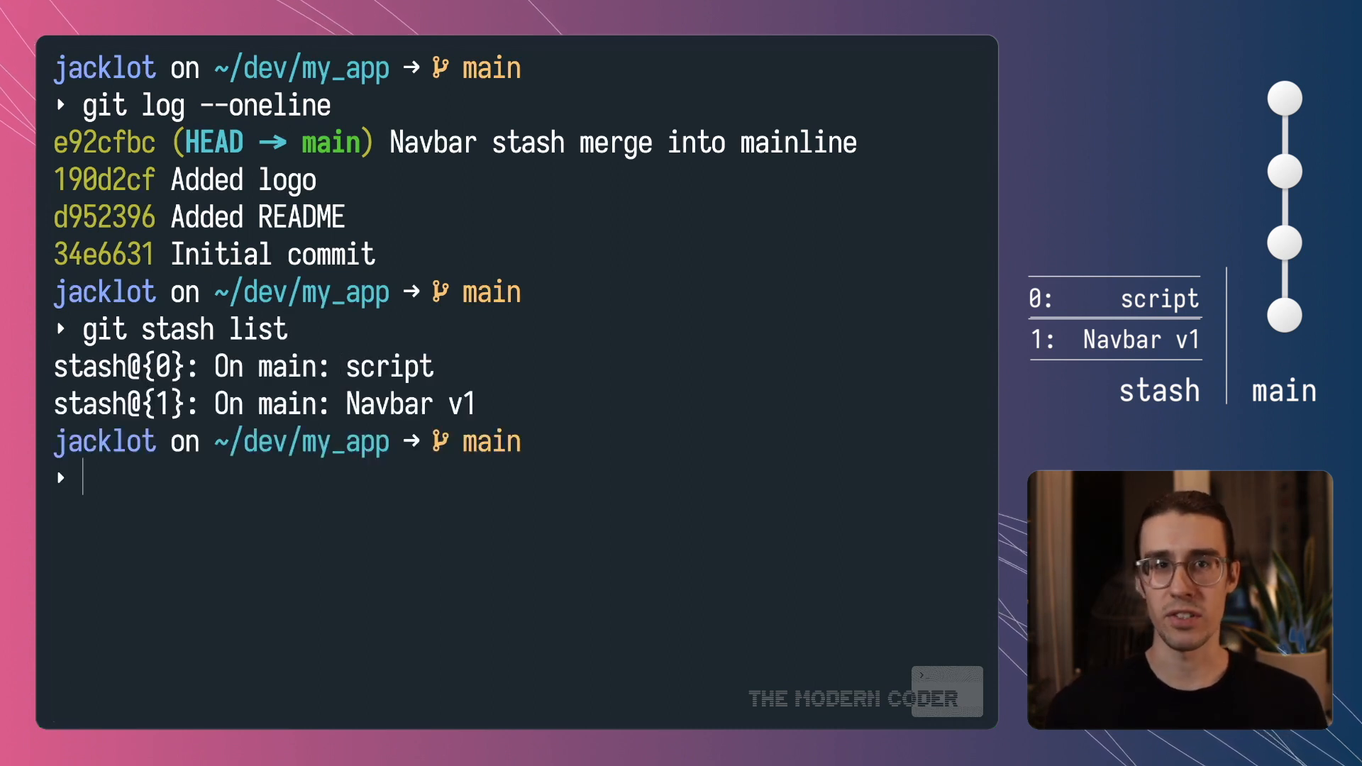
text(git stash drop 1)
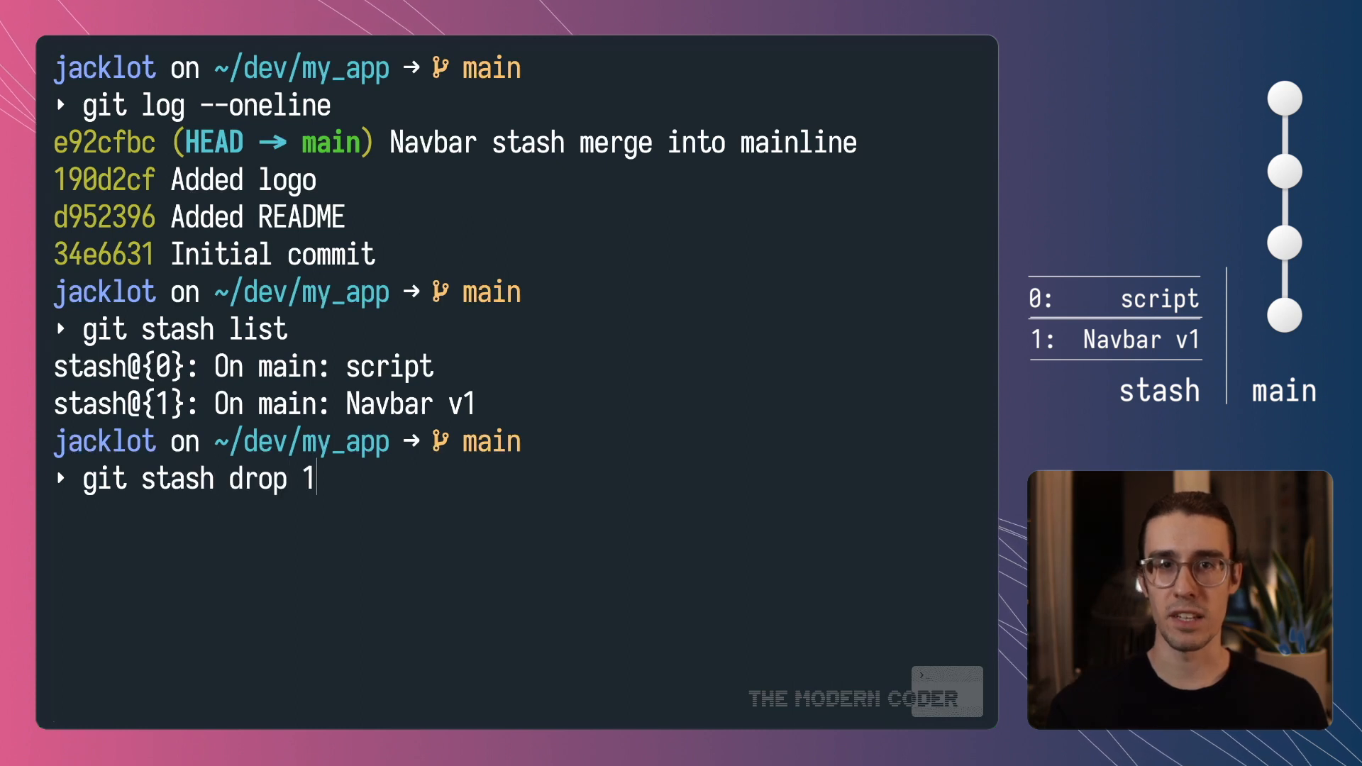
key(Return)
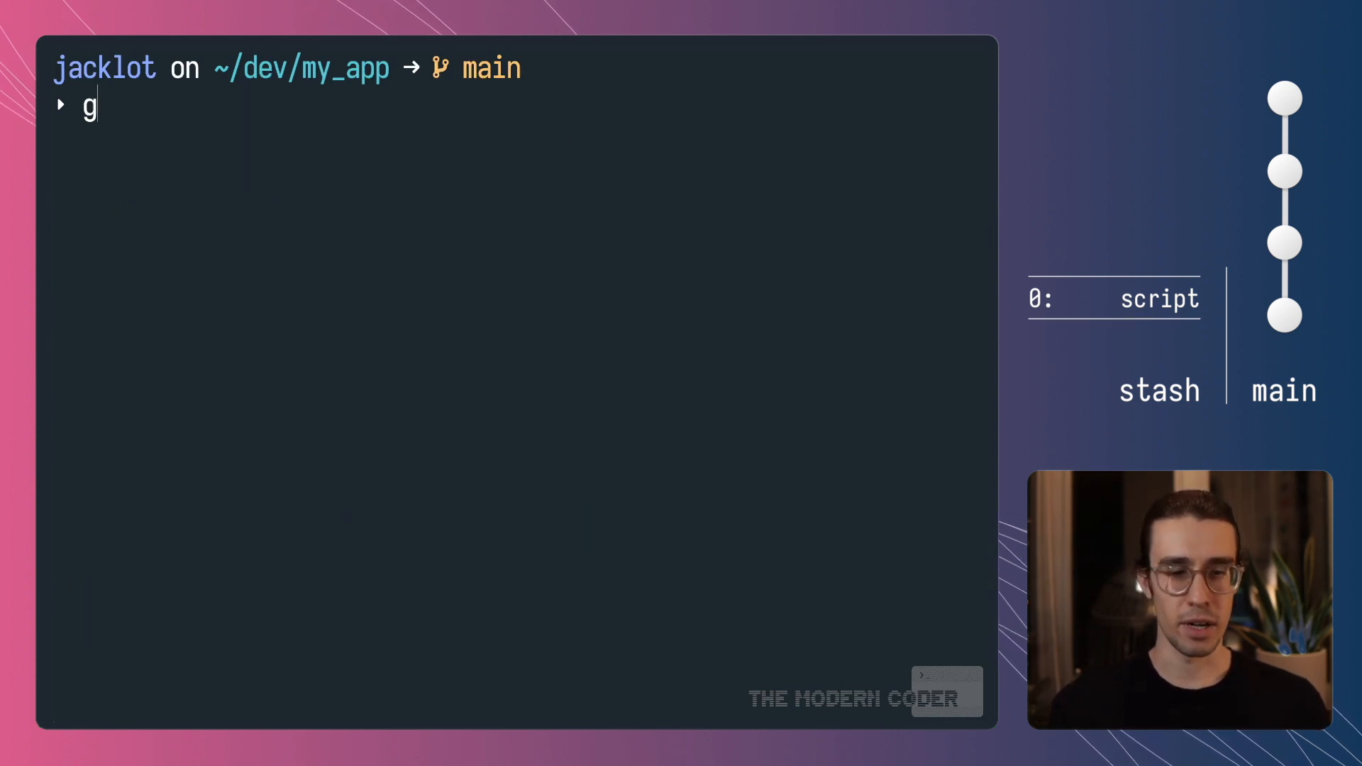
text(it stash li)
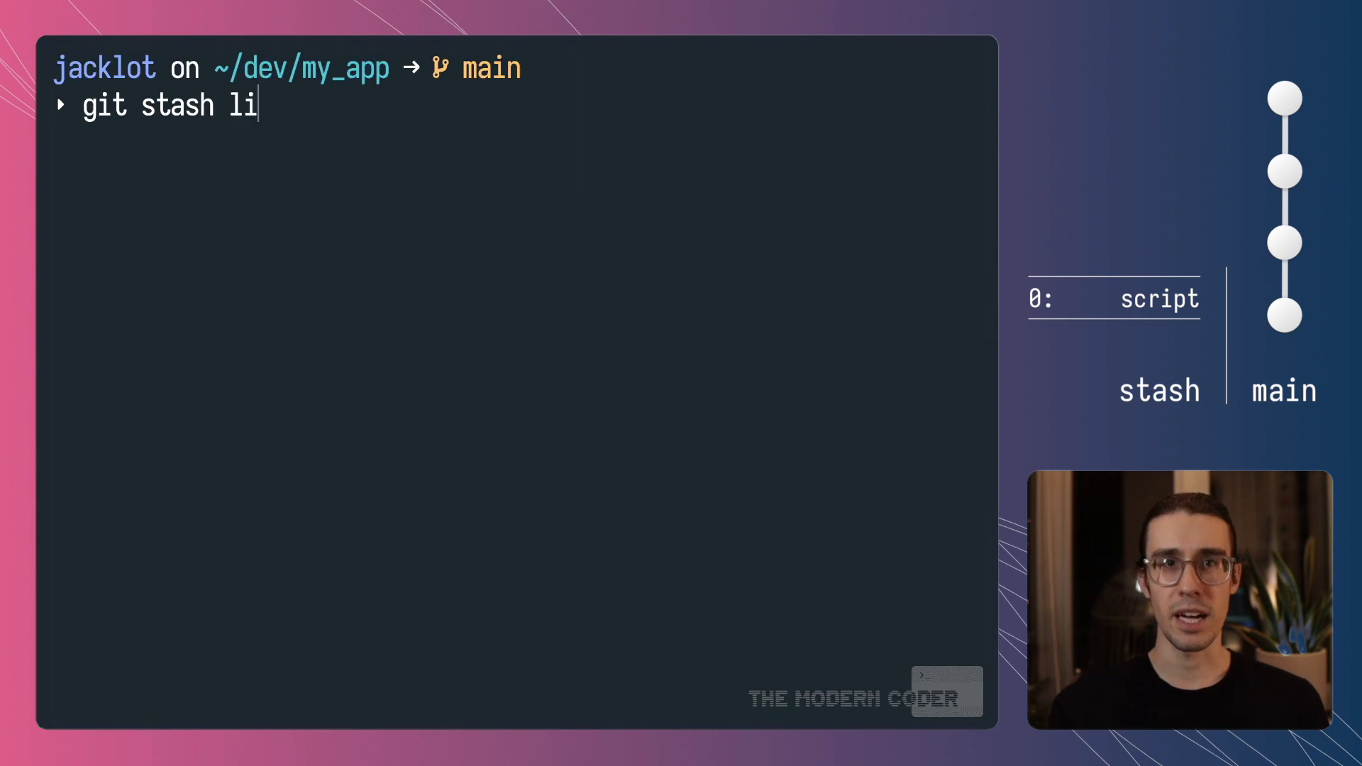
key(Return)
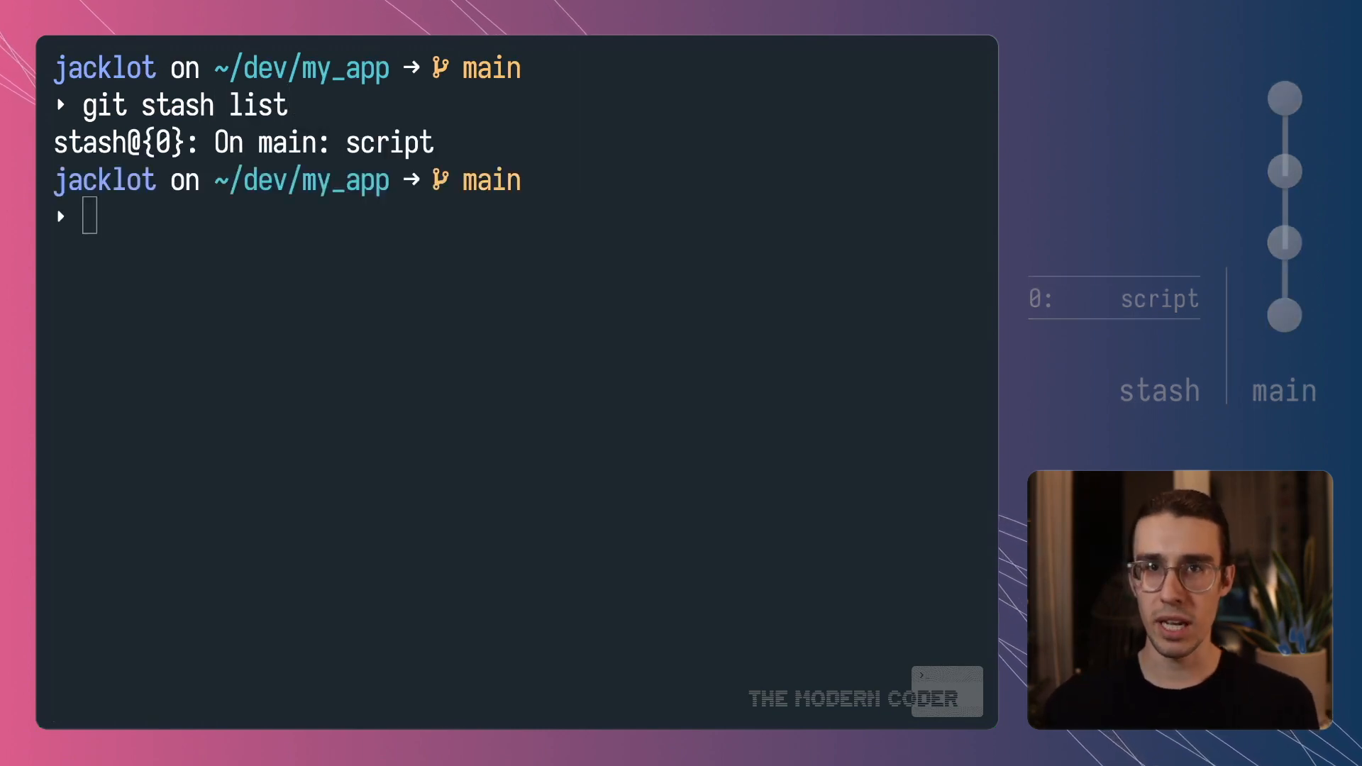